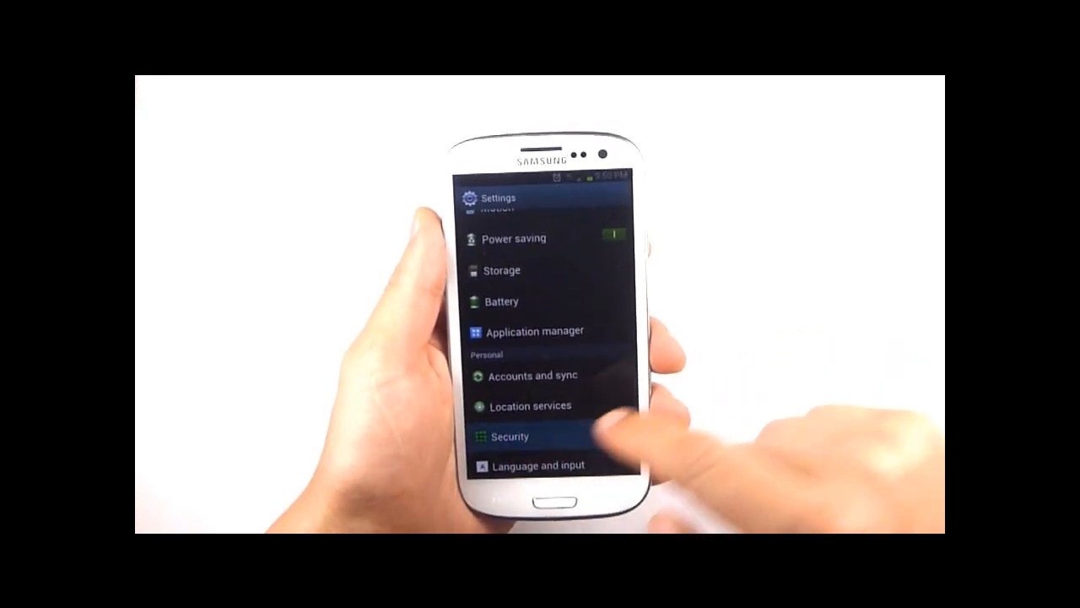
# - Enter the Security settings screen from the main Settings list
pyautogui.click(510, 435)
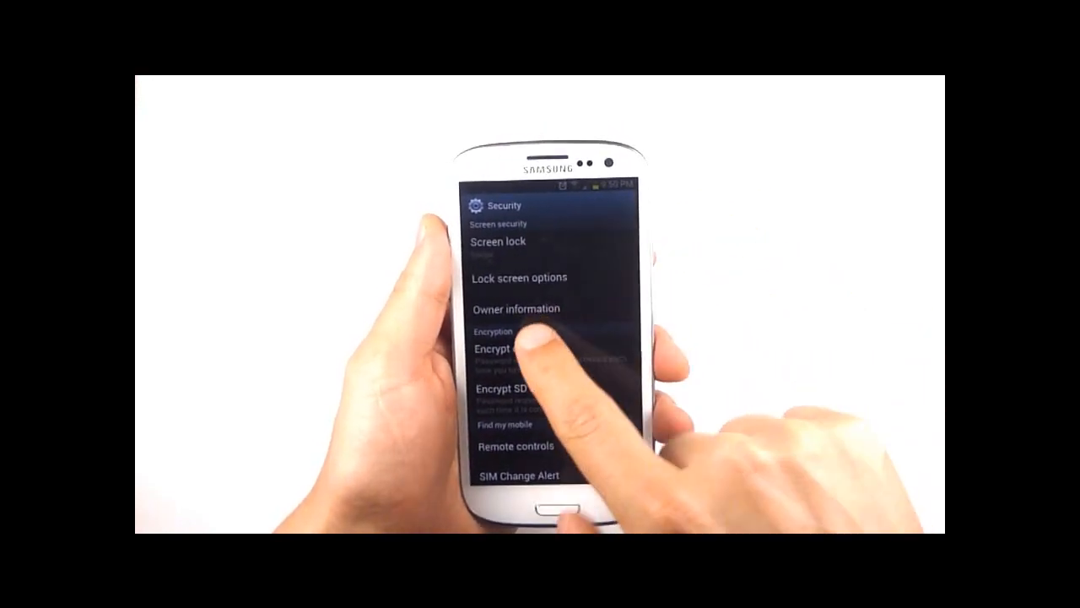
pyautogui.click(517, 307)
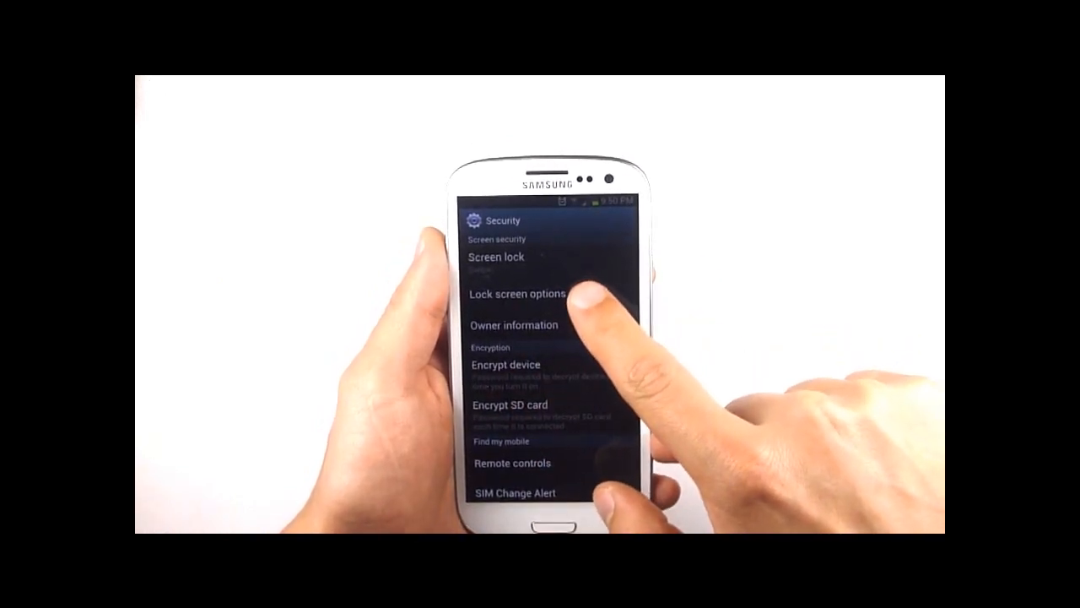
# - Bring up the Lock screen options within Security
pyautogui.click(520, 293)
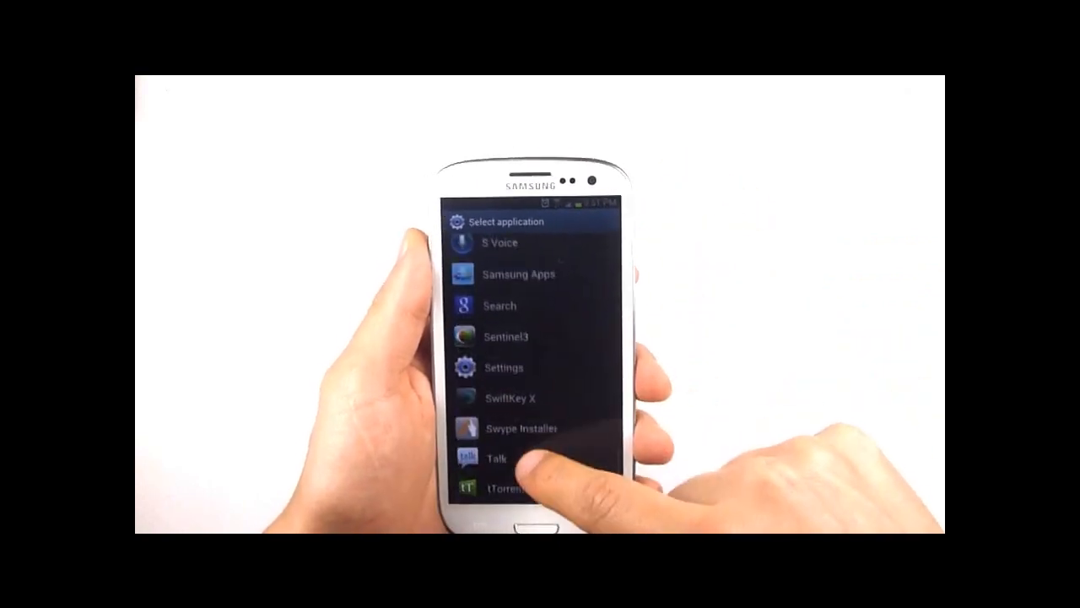
# - Scroll through the Select application list of installed apps
pyautogui.scroll(-3)
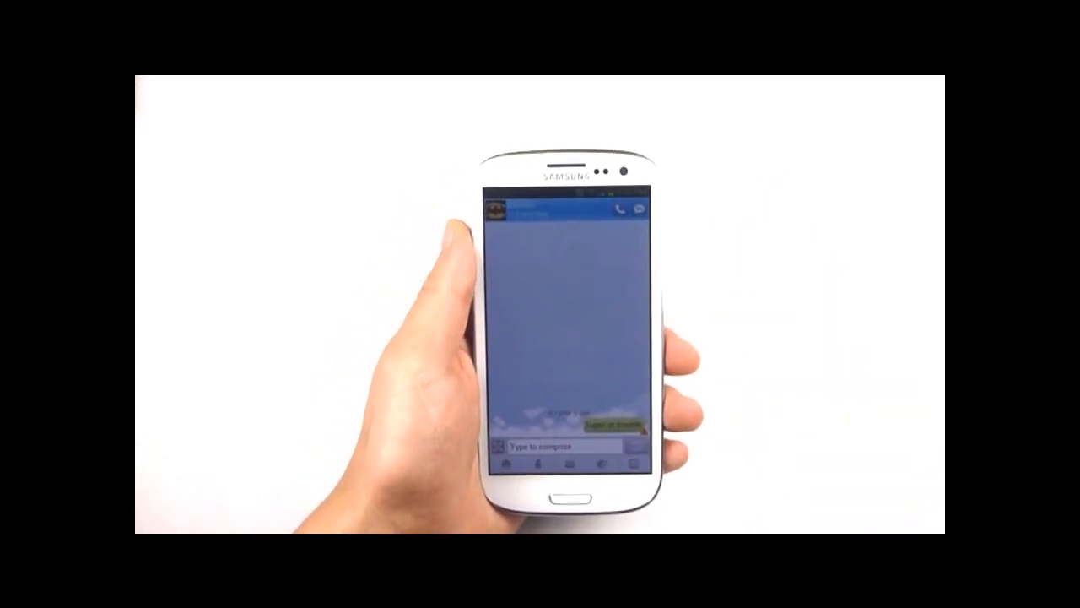
# - Enter a conversation thread in the Messaging app
pyautogui.click(549, 446)
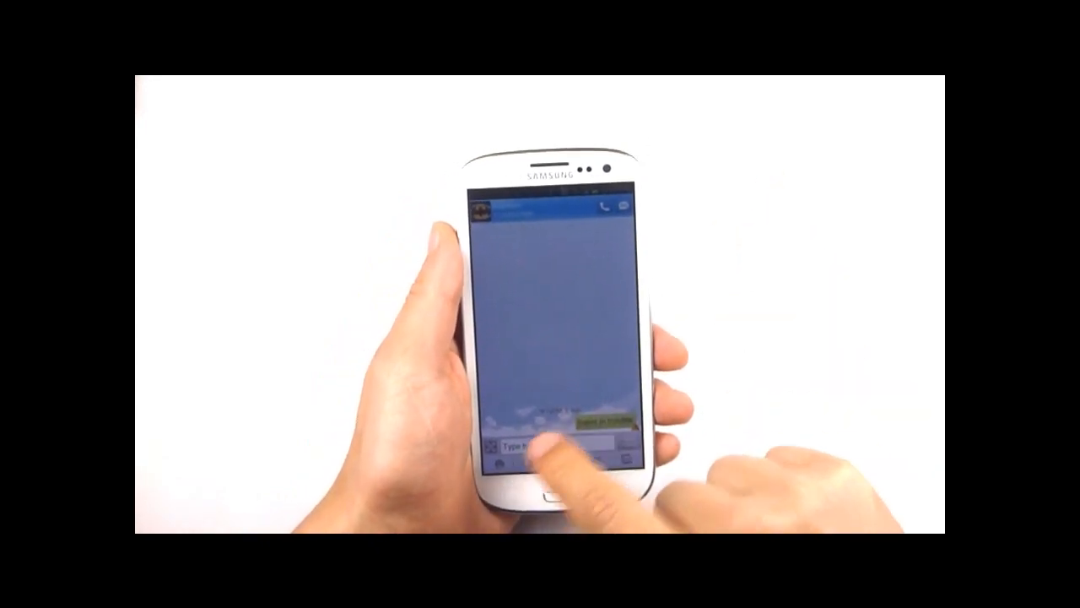
pyautogui.click(532, 445)
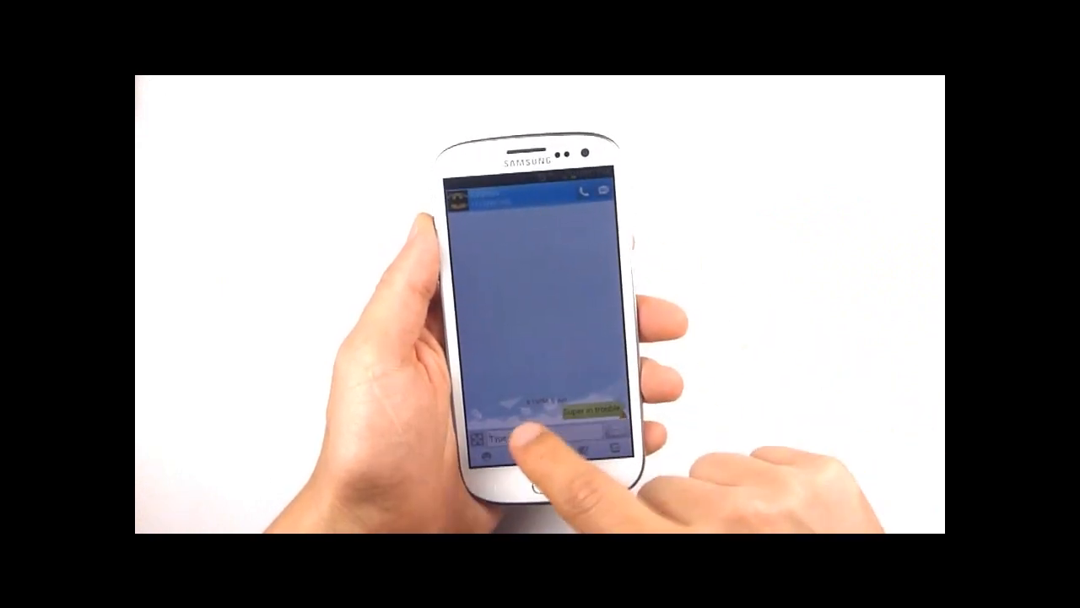
# - Focus the 'Type to compose' field so the keyboard appears
pyautogui.click(515, 437)
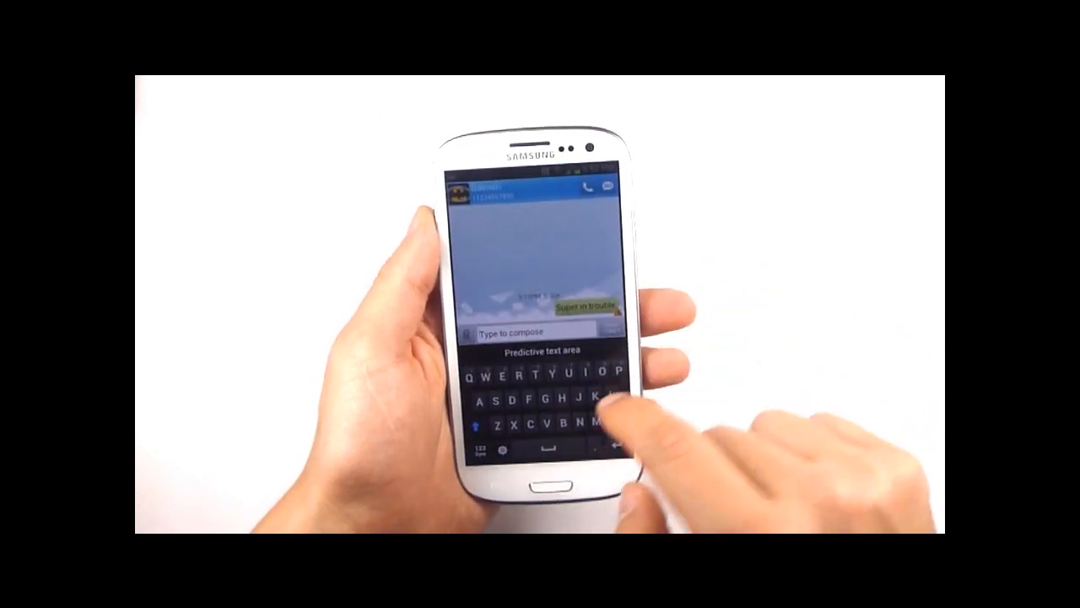
pyautogui.write('Test')
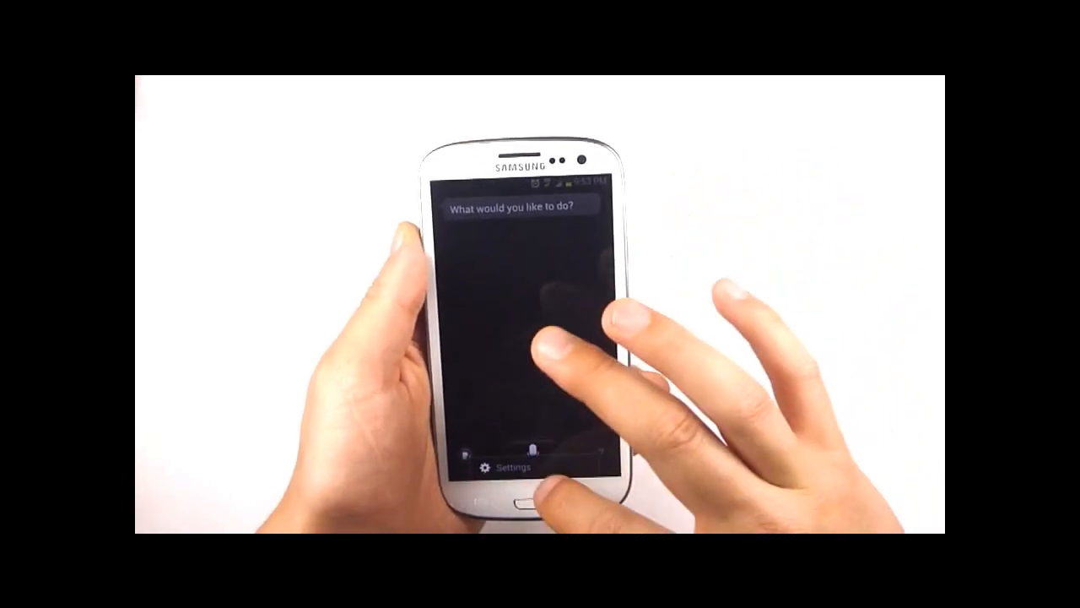
# - Exit S Voice back to the home screen
pyautogui.click(507, 466)
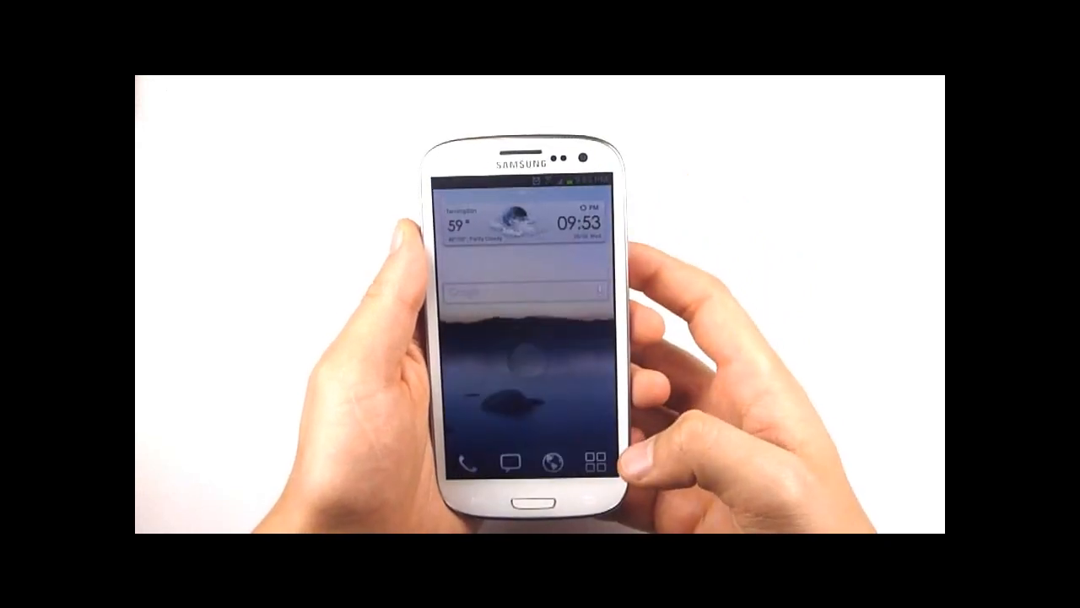
pyautogui.click(594, 463)
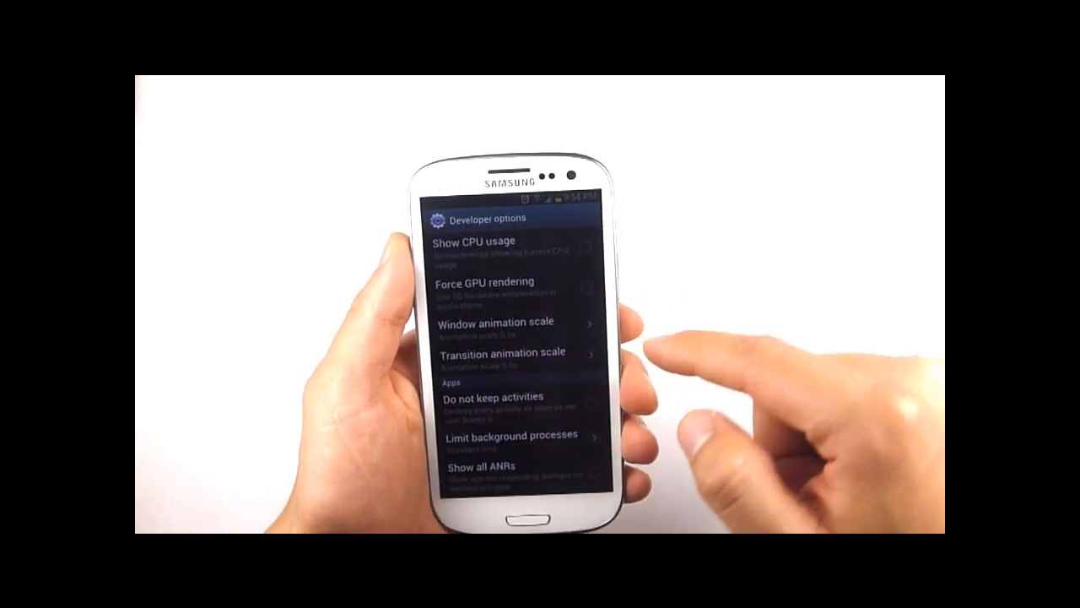
# - Set faster Window and Transition animation scales, then go back to Settings
pyautogui.click(503, 328)
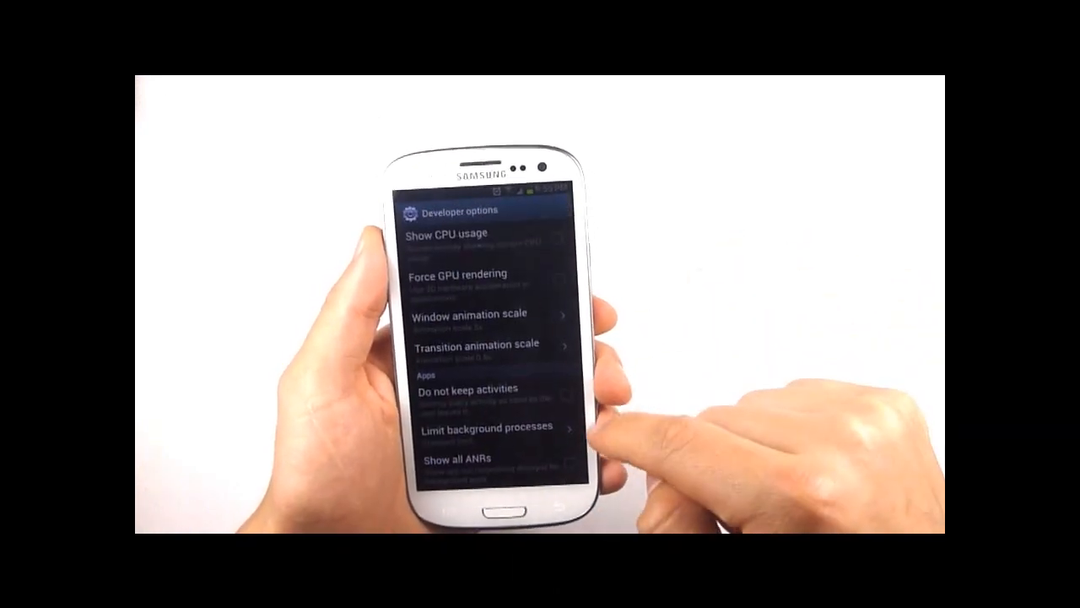
pyautogui.click(476, 316)
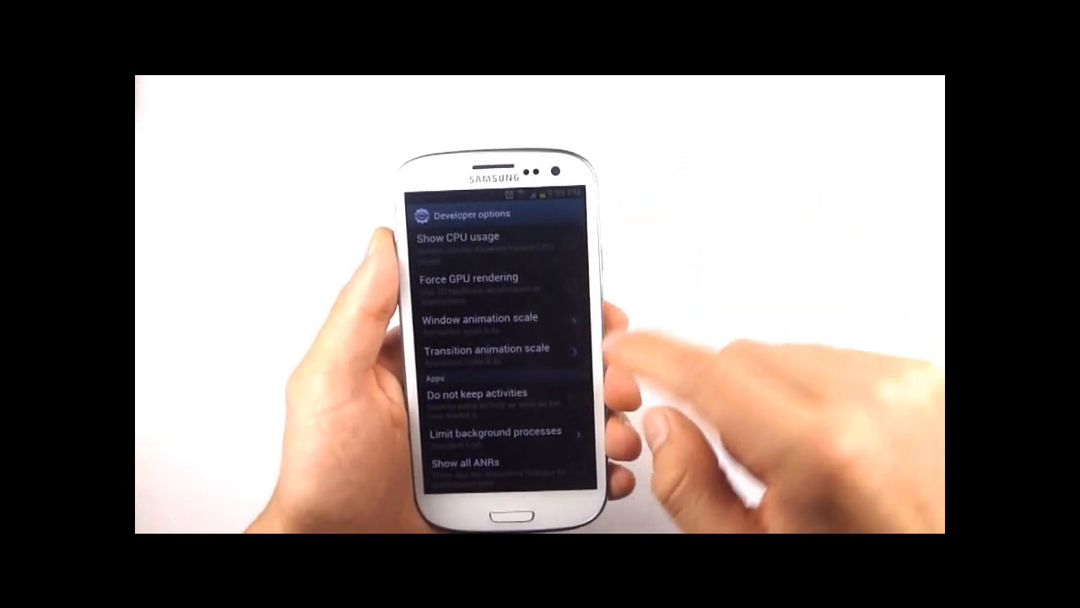
pyautogui.click(486, 347)
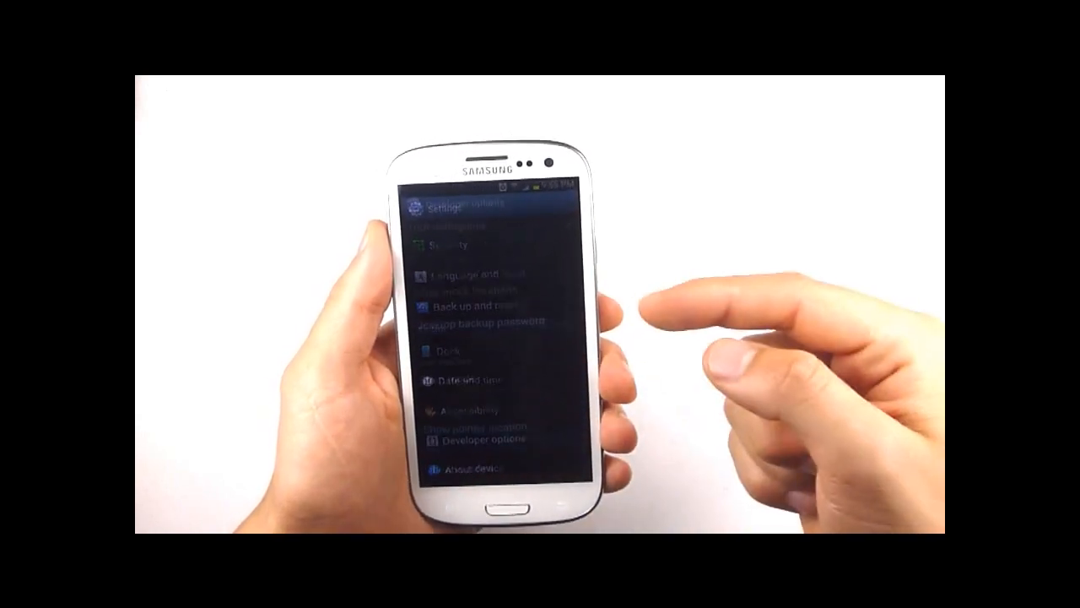
pyautogui.click(476, 440)
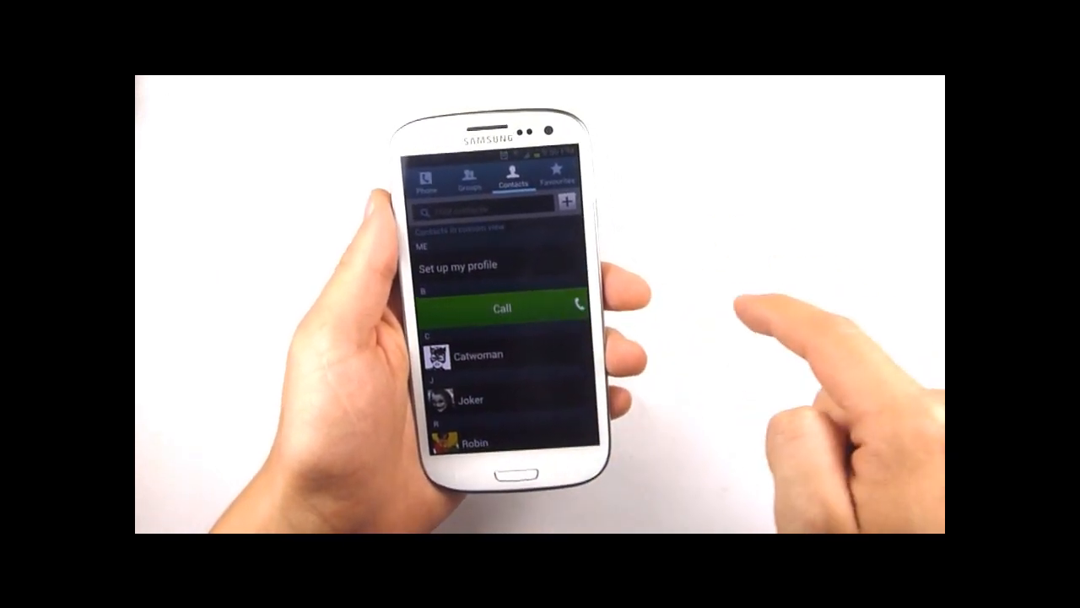
# - Swipe a contact right in the Contacts tab to reveal the green Call bar
pyautogui.click(503, 308)
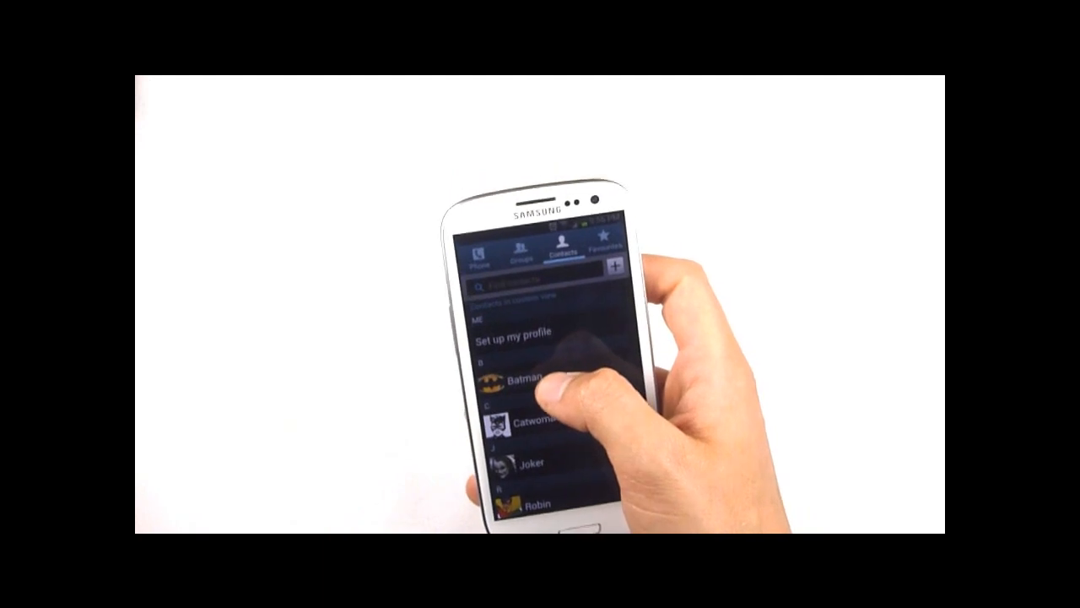
# - Swipe right on Batman in Contacts to call him
pyautogui.click(527, 378)
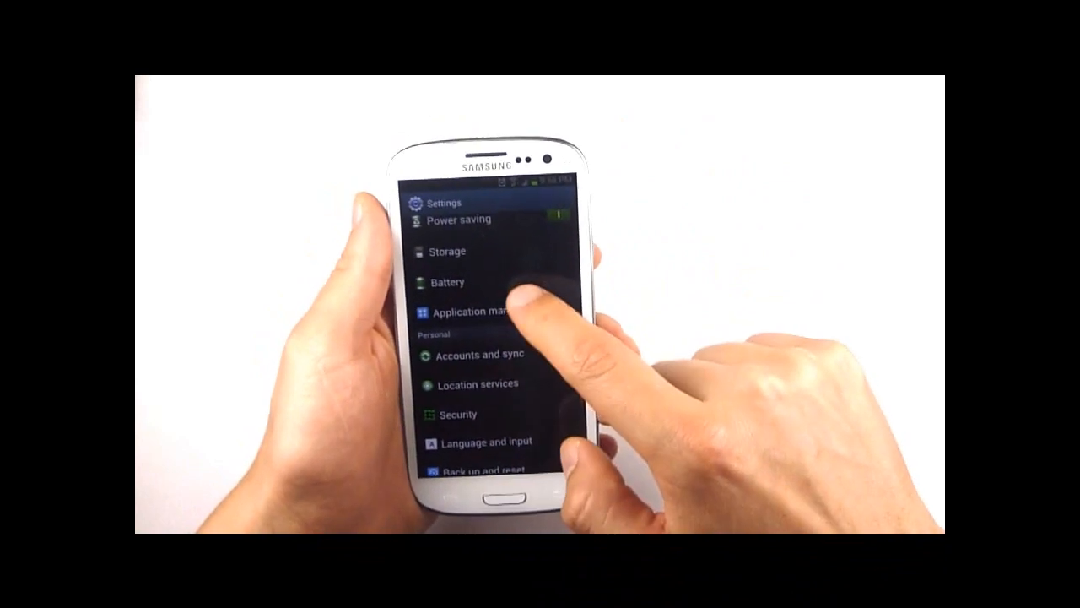
# - Scroll the Settings list and enter the Motion settings
pyautogui.scroll(-3)
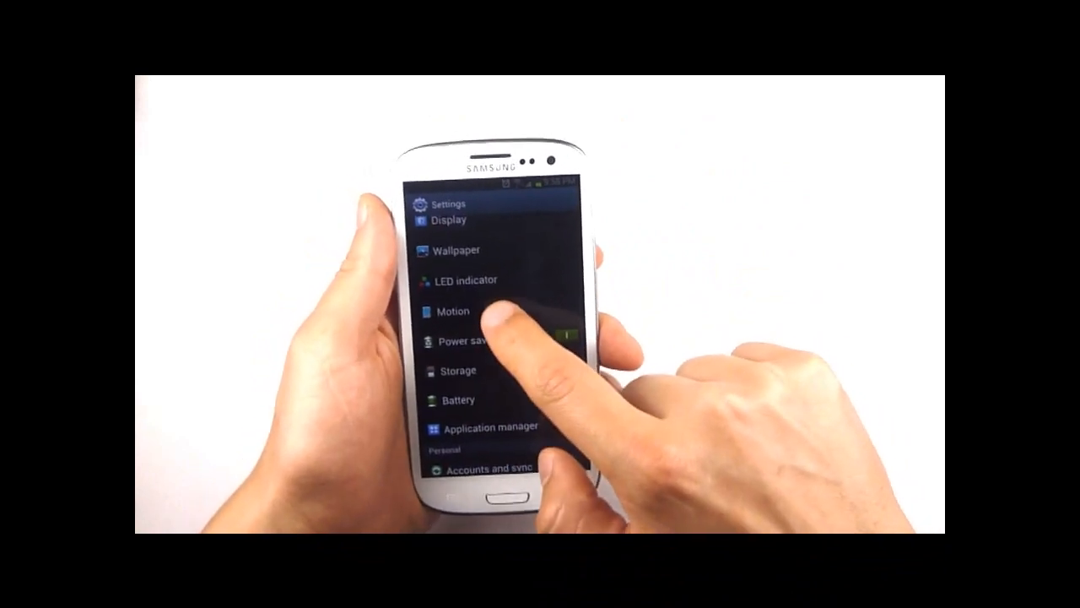
pyautogui.click(452, 310)
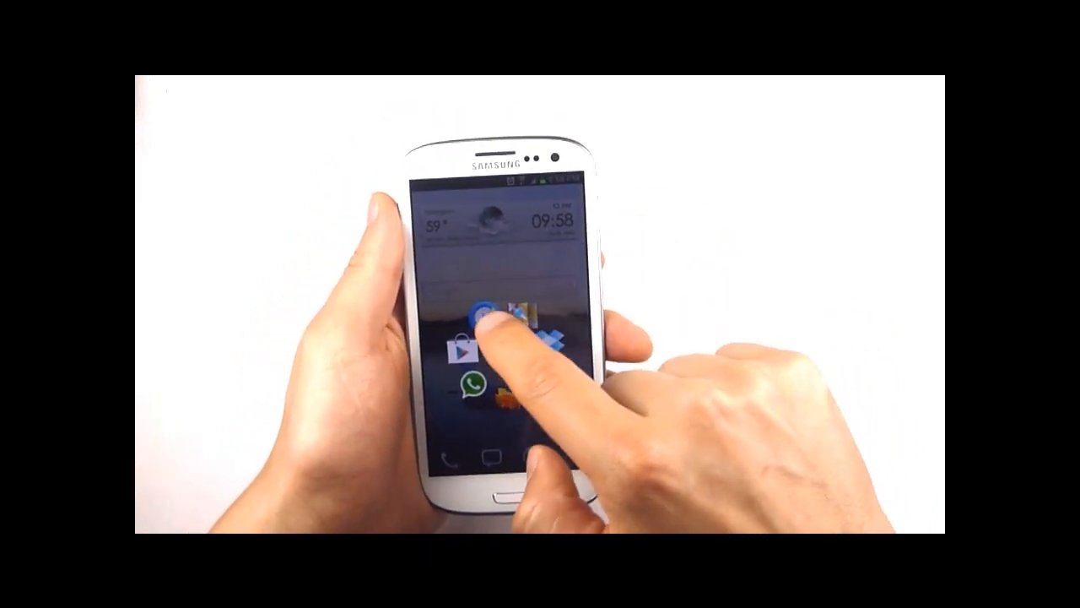
# - Launch the Music Player from the home screen, landing on its Playlists tab
pyautogui.click(481, 321)
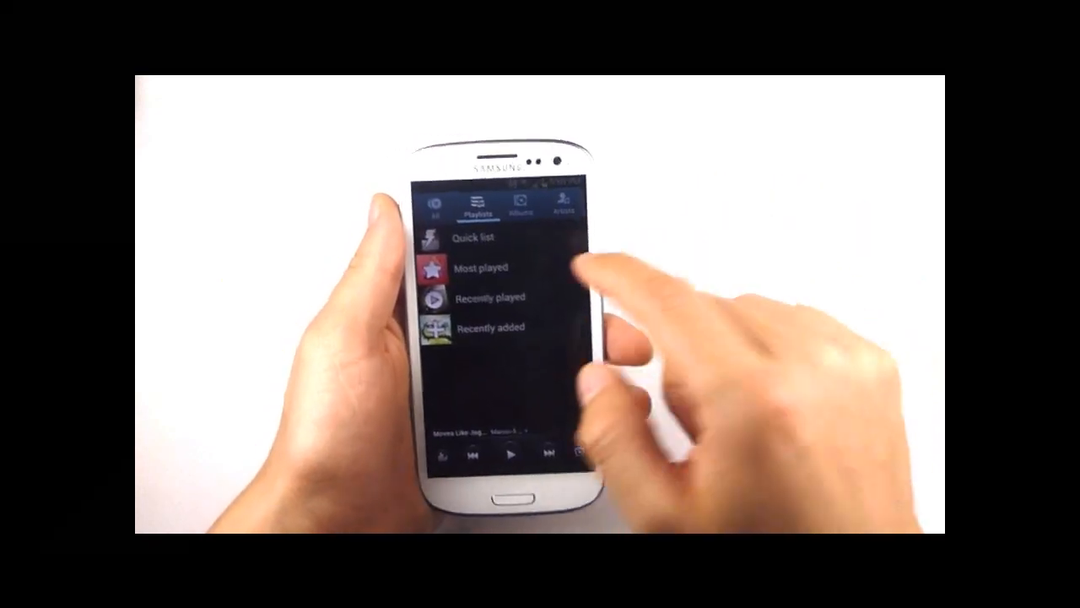